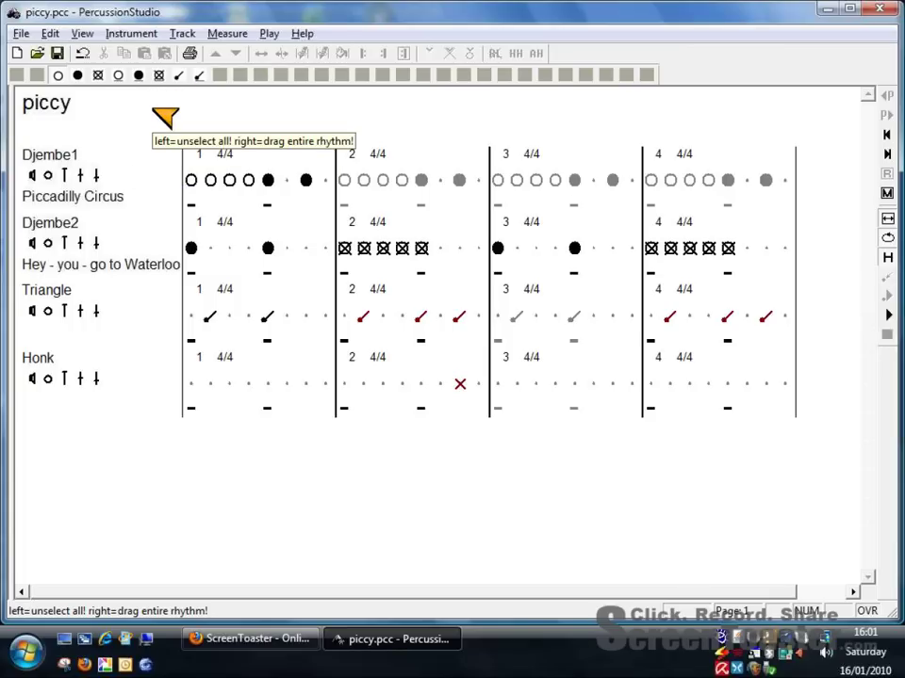
mouse_move(85, 165)
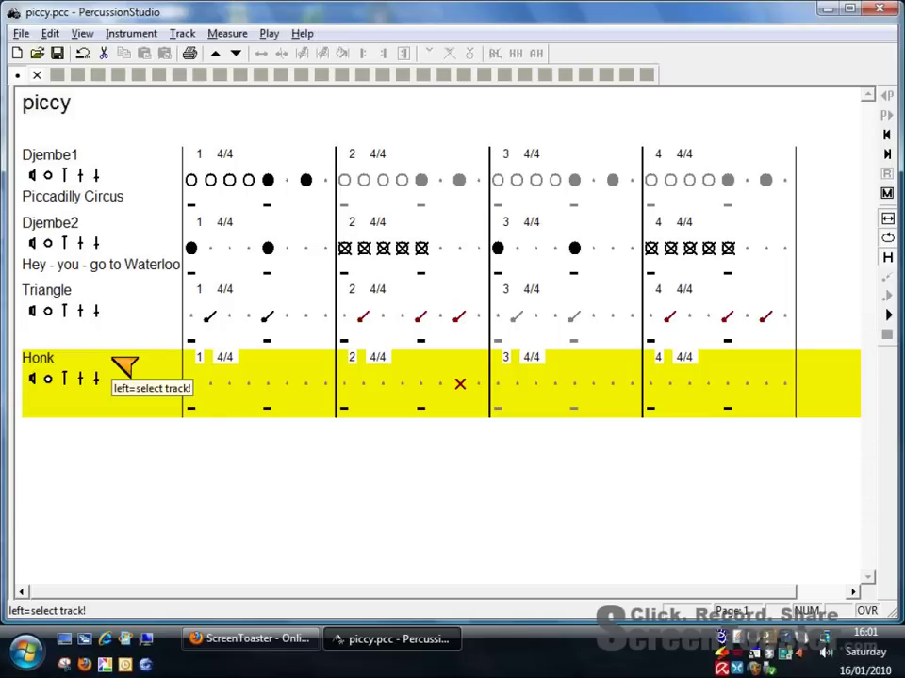
mouse_move(32, 176)
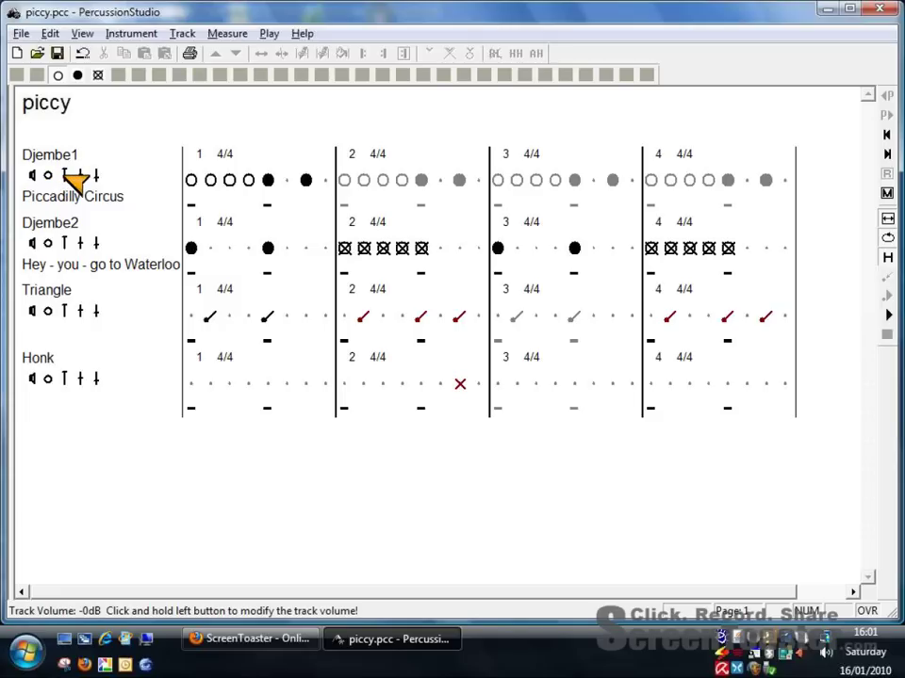
mouse_move(78, 179)
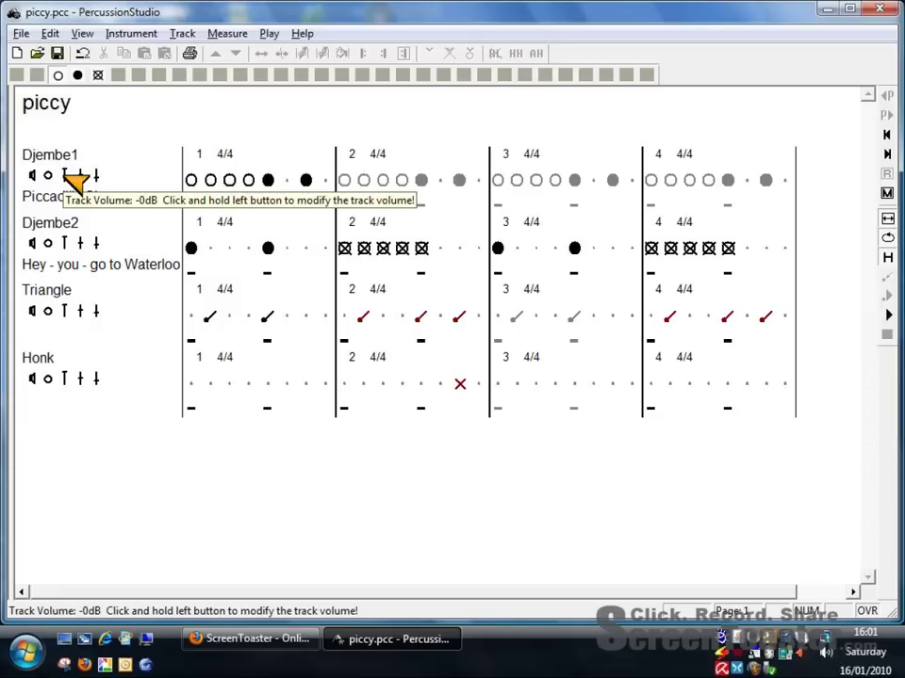
mouse_move(90, 178)
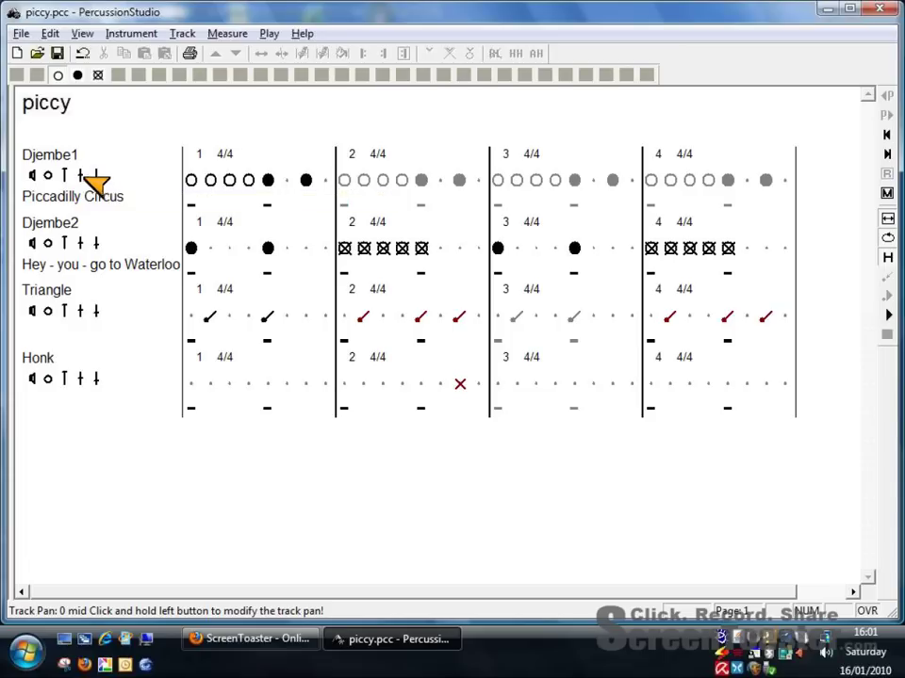
mouse_move(99, 179)
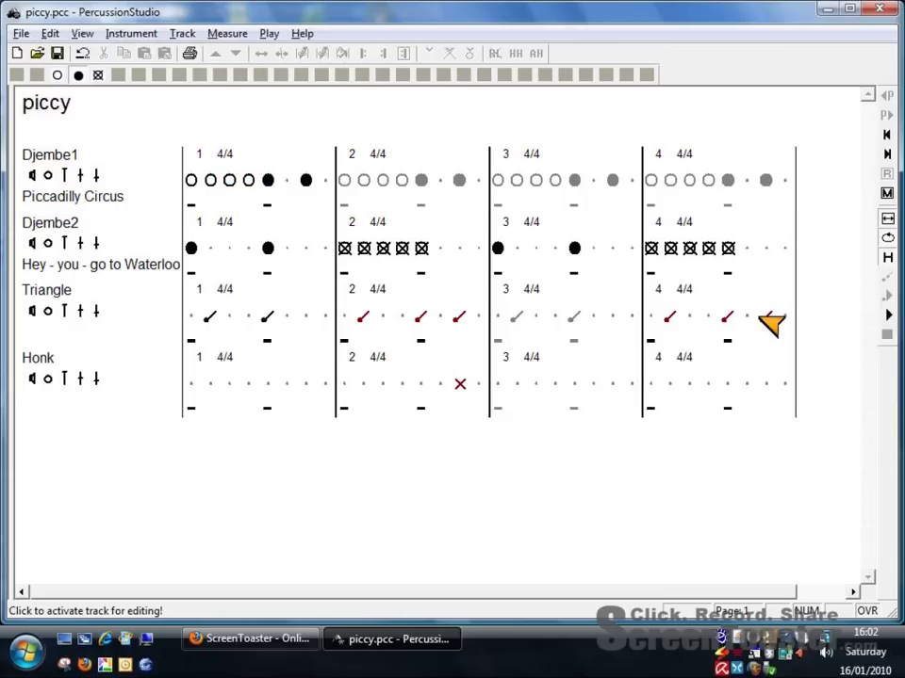
mouse_move(768, 325)
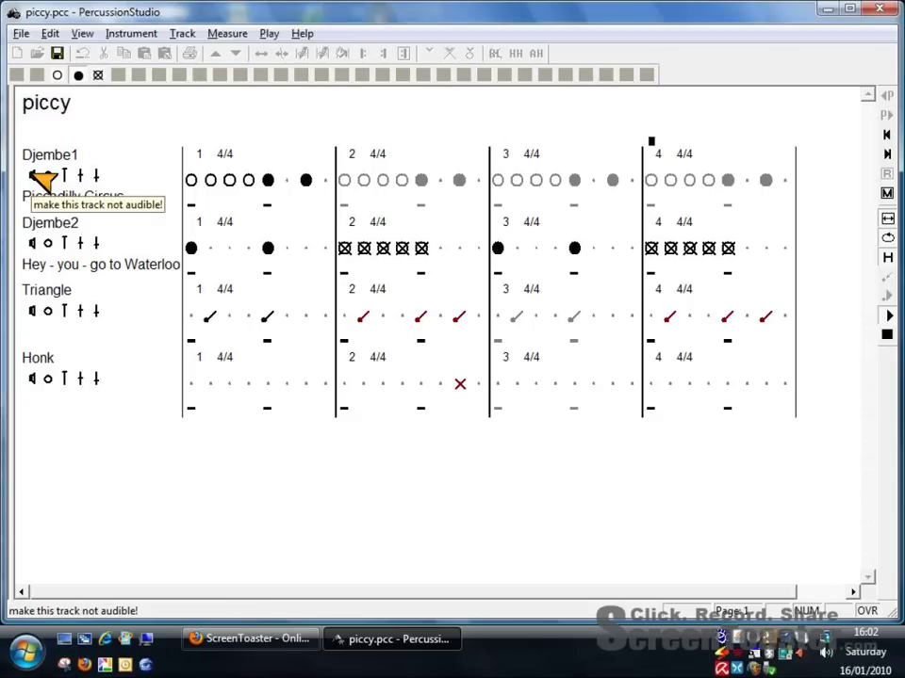
Toggle Djembe1 track sound and add R/L hand markings to another Djembe2 measure.
click(31, 175)
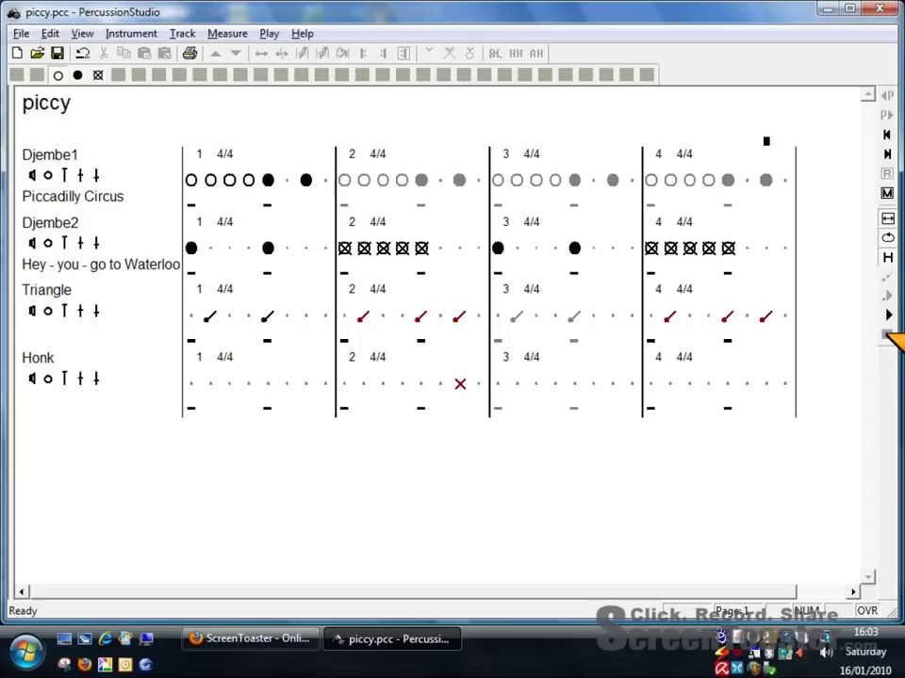
mouse_move(886, 153)
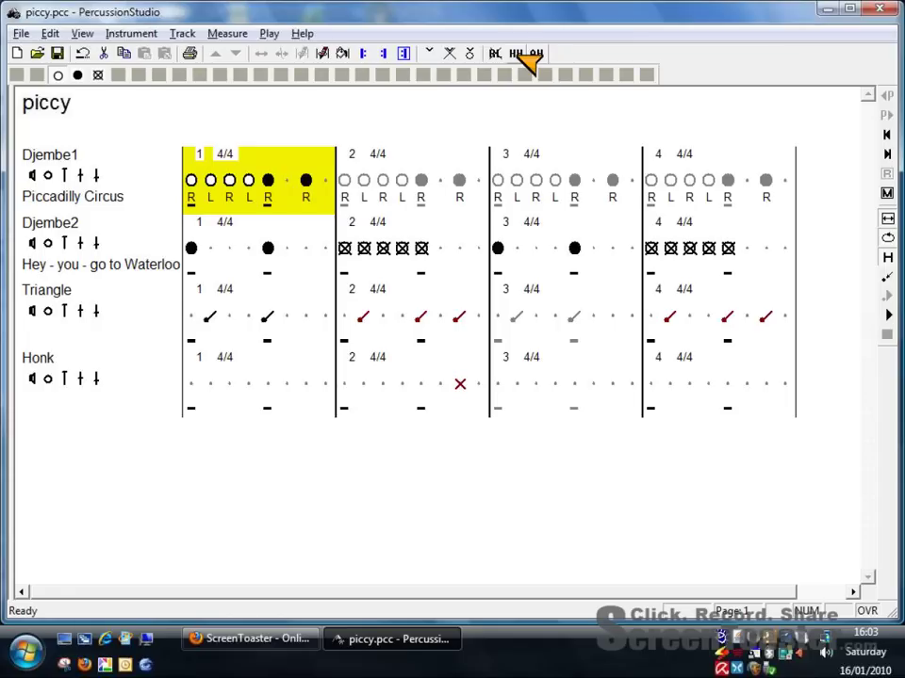
mouse_move(226, 209)
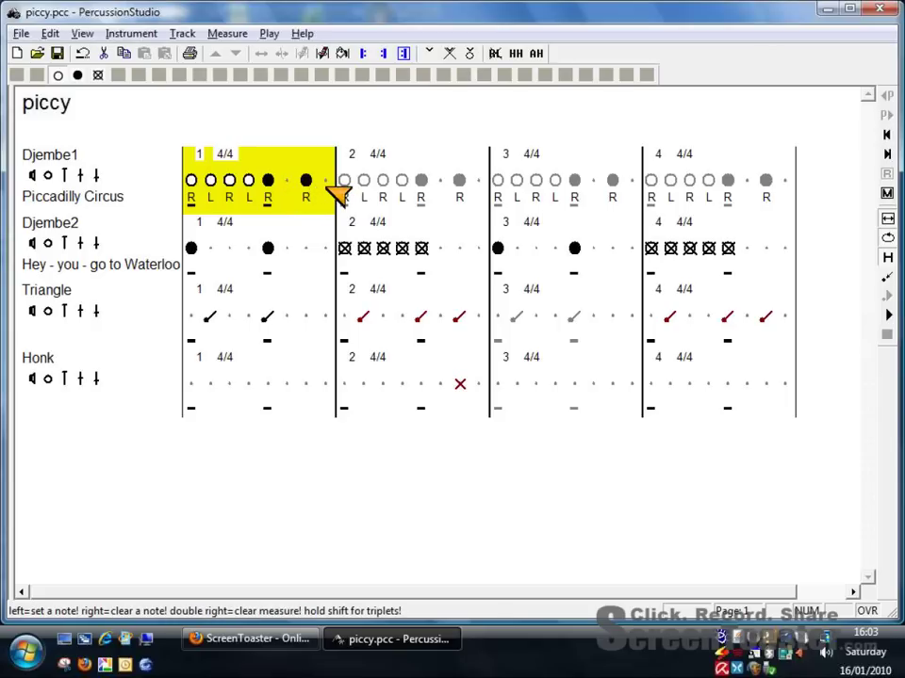
mouse_move(357, 311)
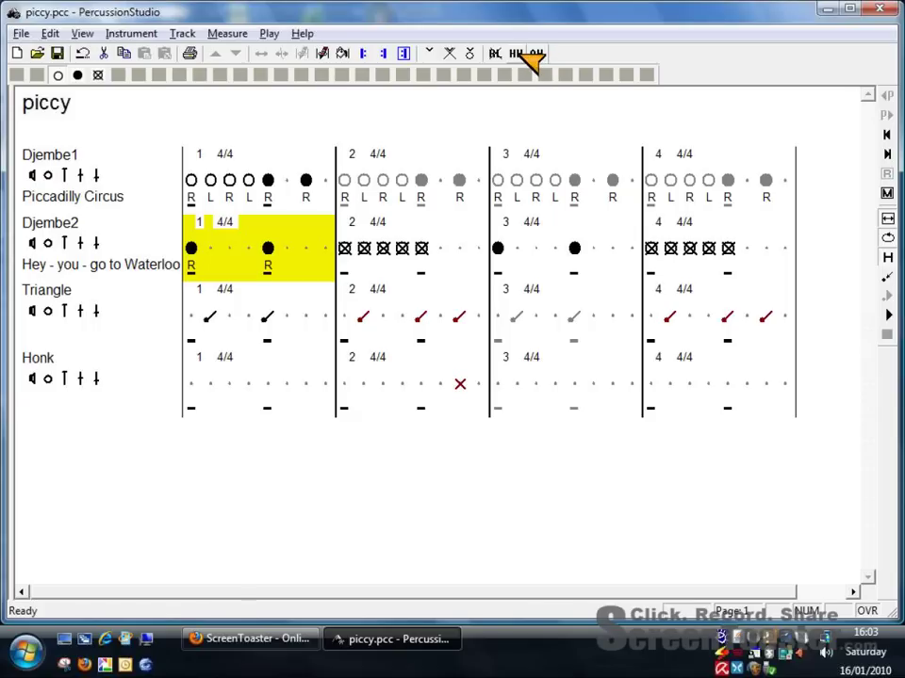
click(395, 247)
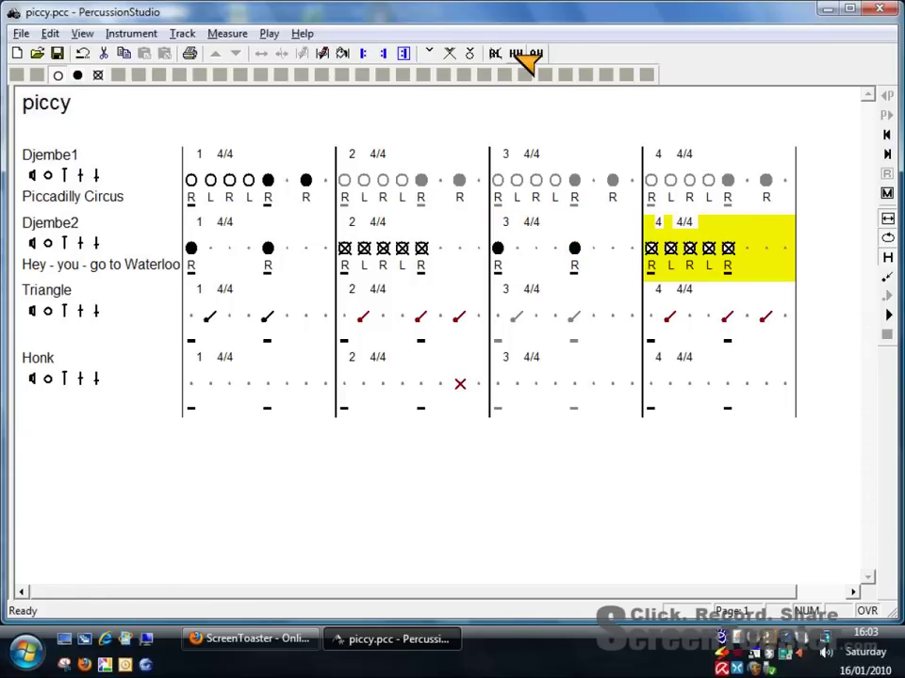
mouse_move(212, 325)
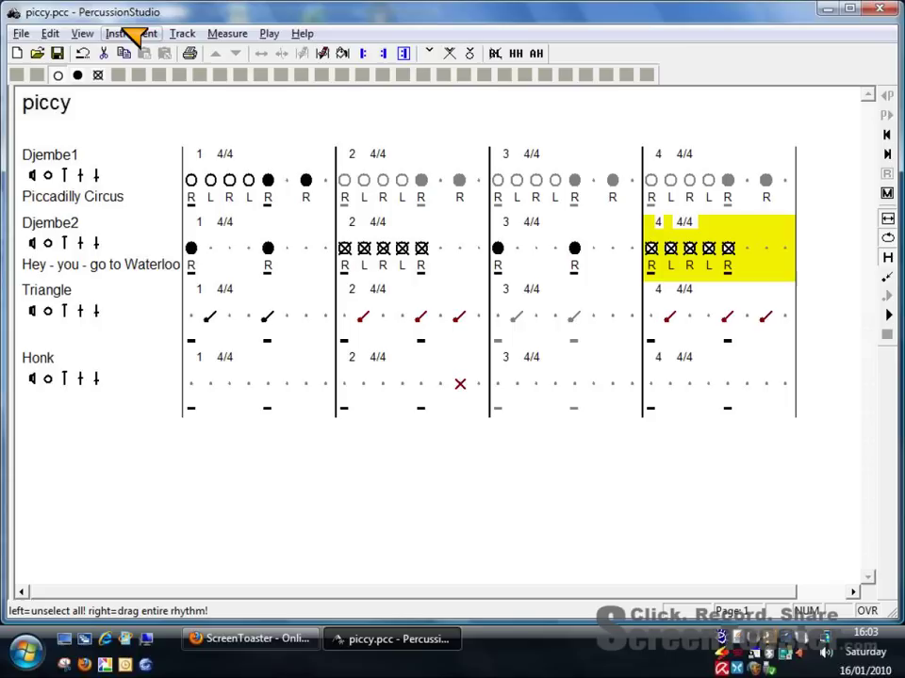
mouse_move(140, 37)
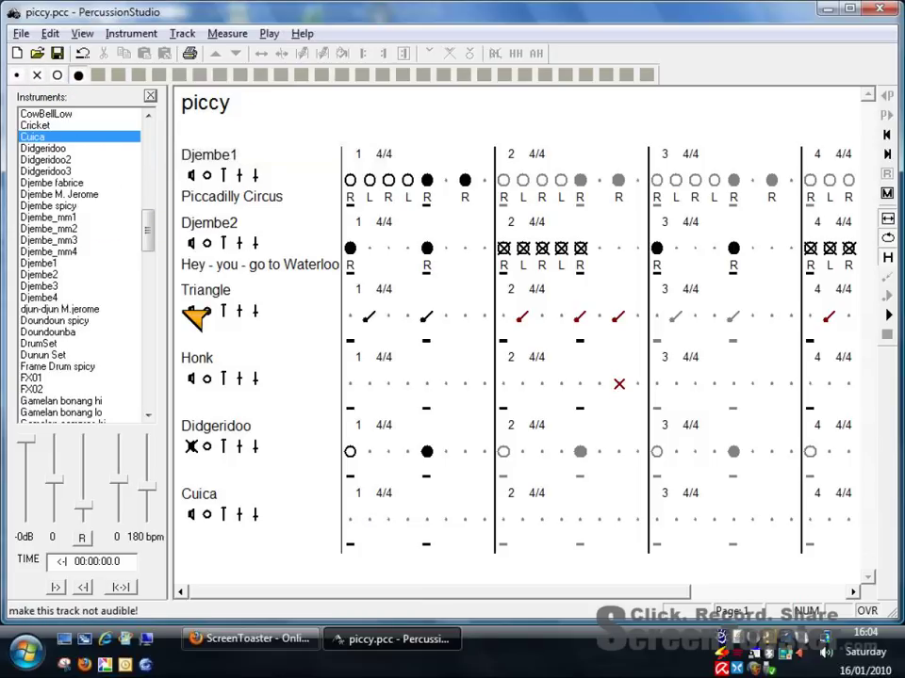
mouse_move(156, 100)
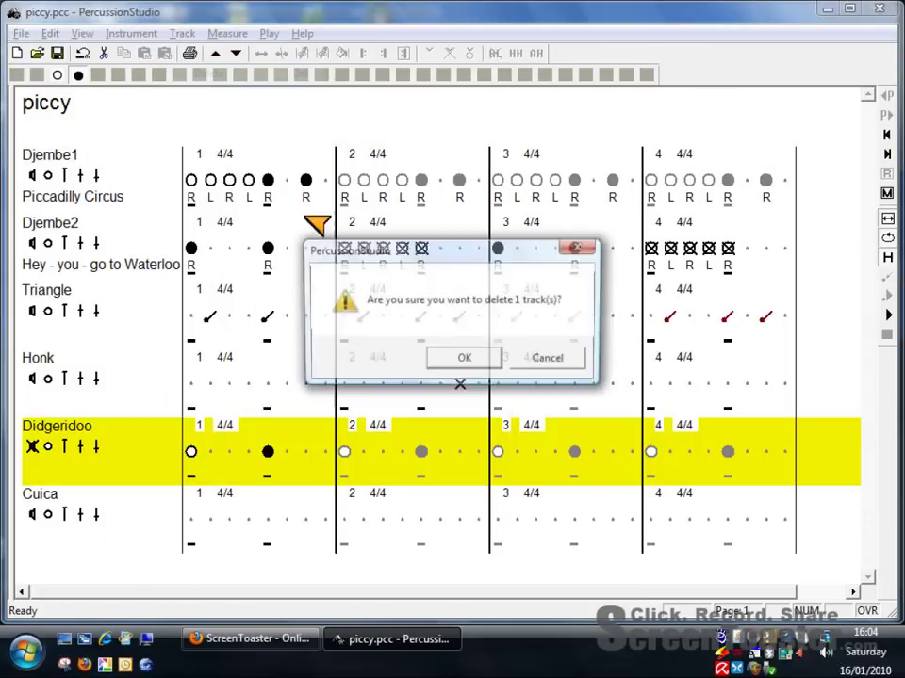
Confirm the Didgeridoo deletion, dismiss the comment prompt, then delete and confirm removing Cuica.
click(462, 357)
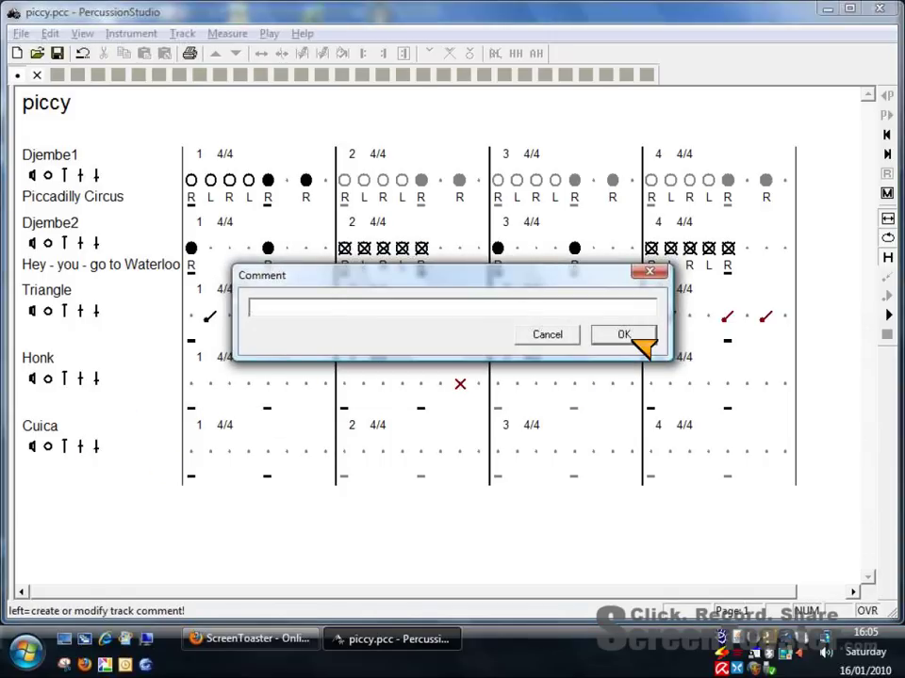
click(622, 335)
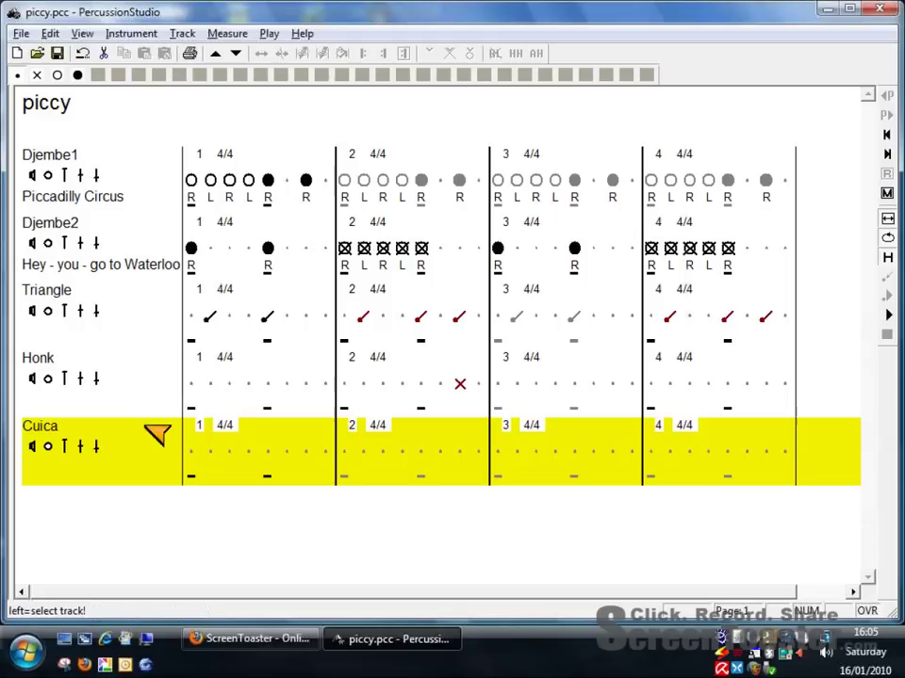
click(182, 33)
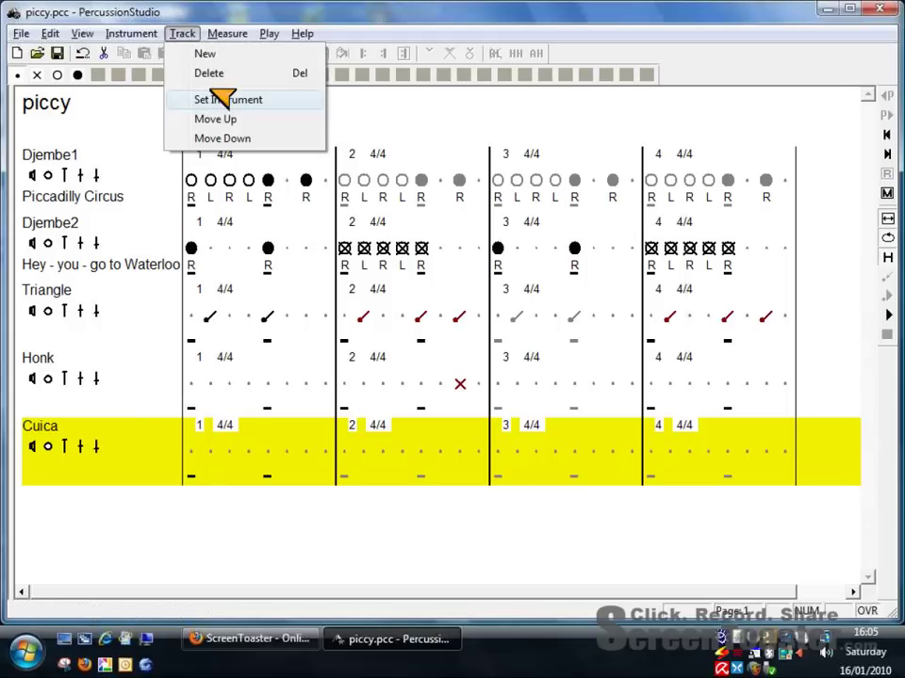
click(212, 74)
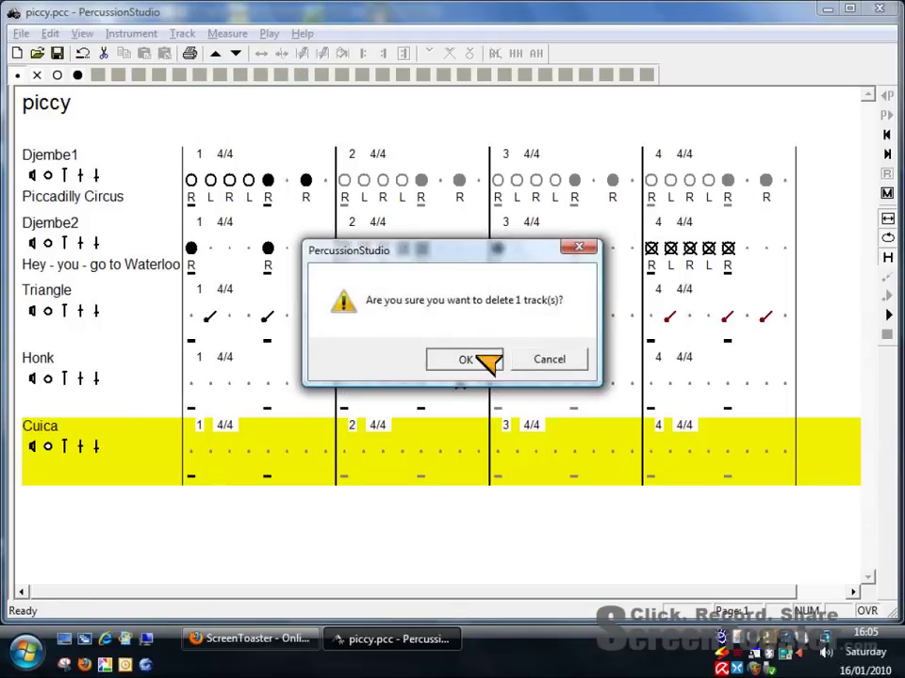
click(465, 359)
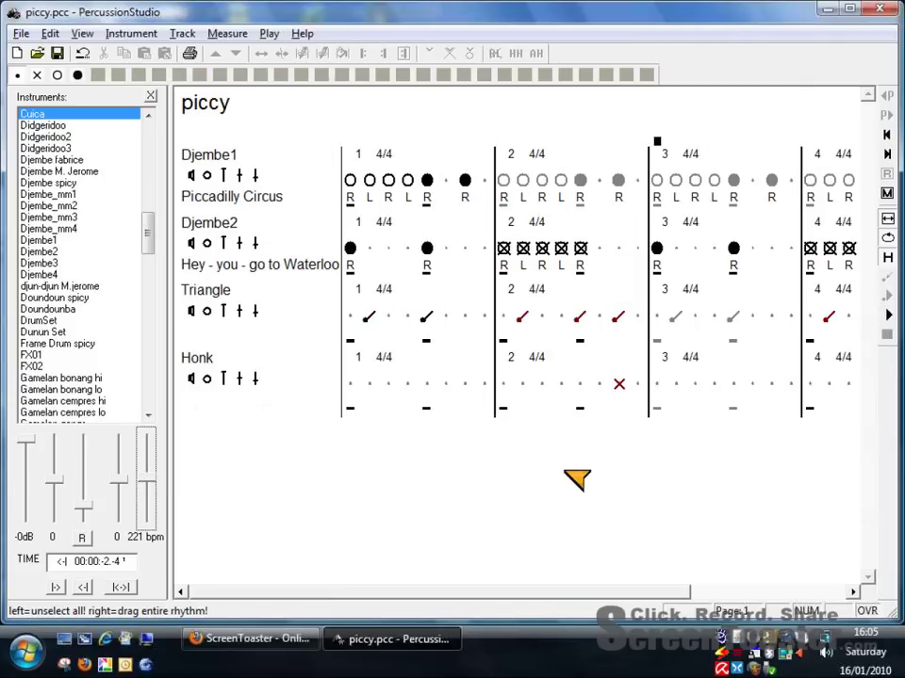
mouse_move(577, 481)
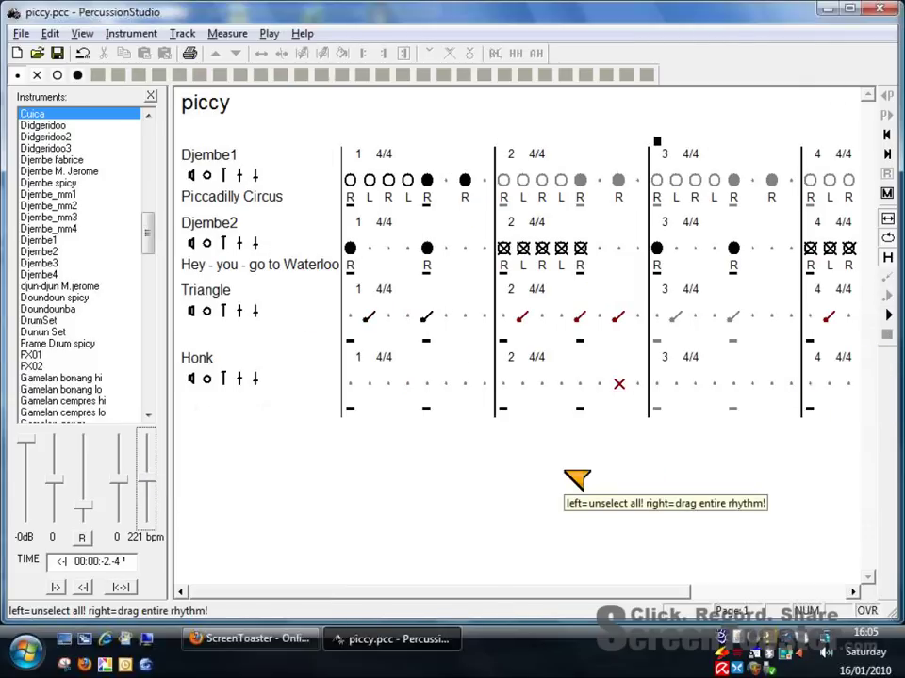